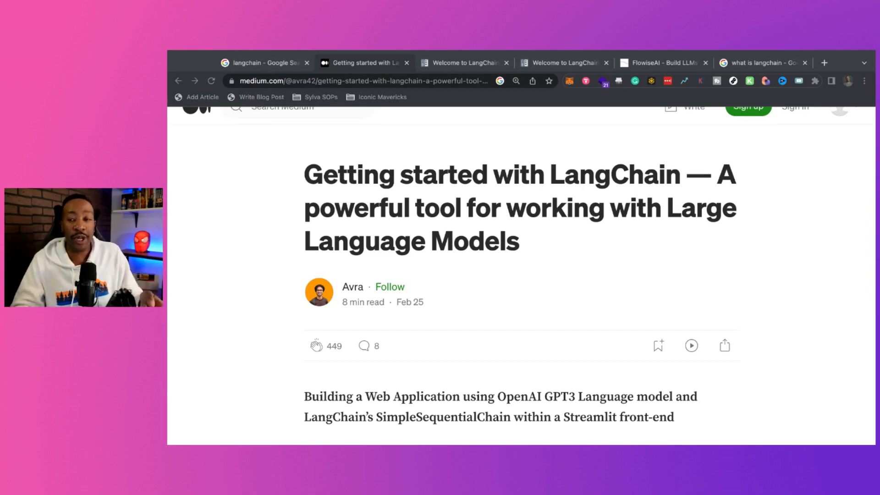
pyautogui.moveTo(472, 77)
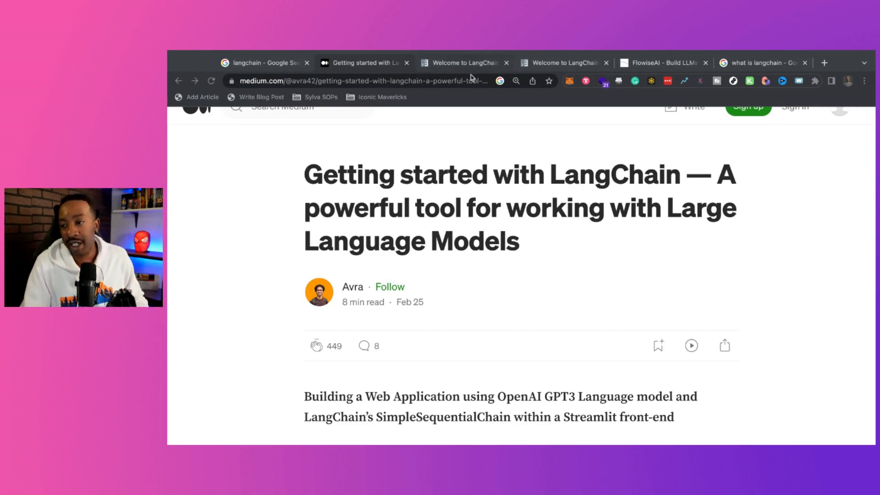
# Switch from the Medium article to the Welcome to LangChain docs tab
pyautogui.click(463, 62)
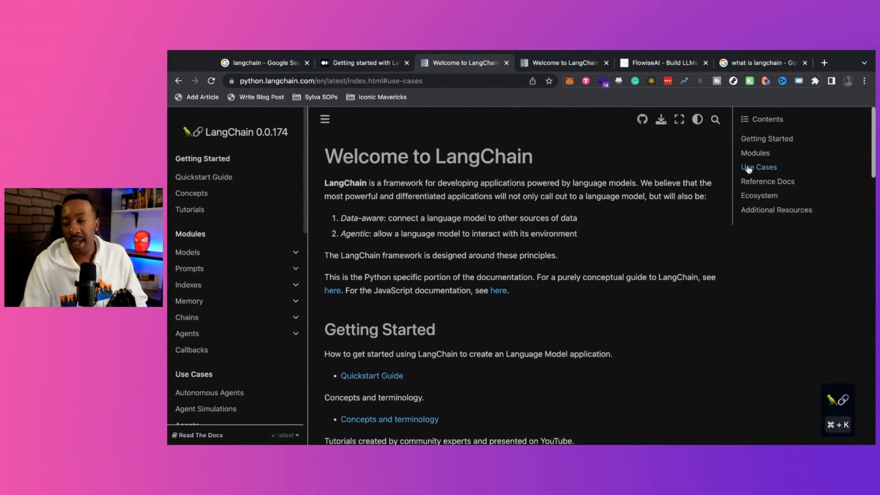
# Jump to Use Cases via the Contents panel and clear the stray text selection
pyautogui.click(758, 167)
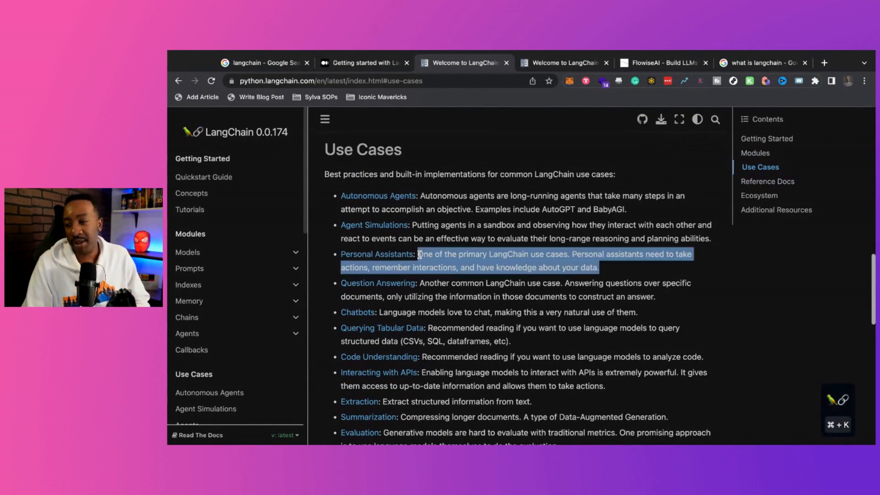
pyautogui.click(598, 267)
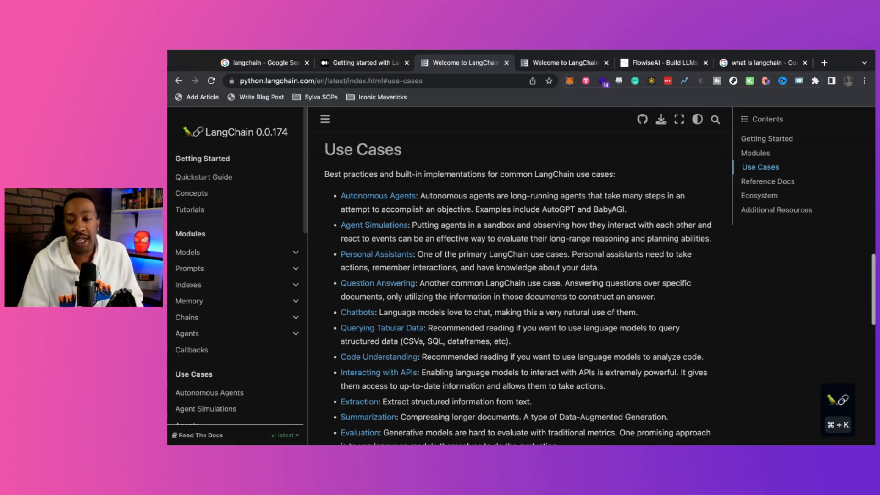
# Scroll through the Use Cases list to Reference Docs, then back to the top
pyautogui.scroll(-3)
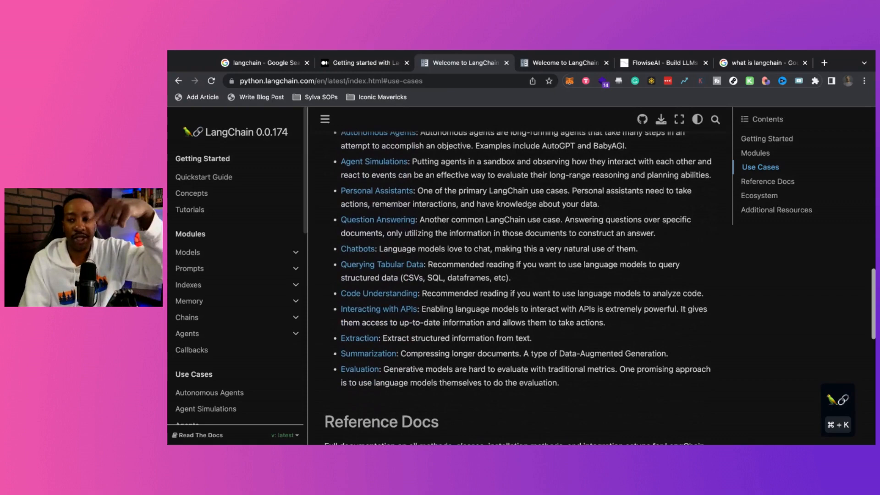
pyautogui.scroll(3)
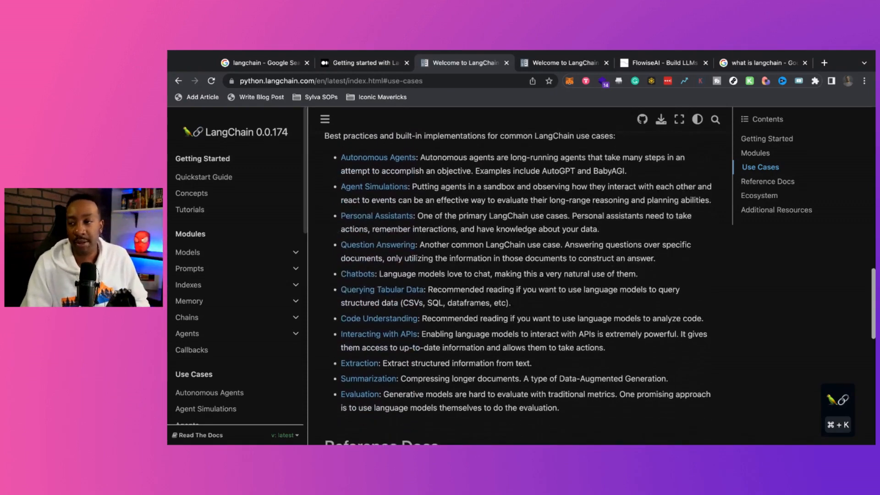
pyautogui.scroll(3)
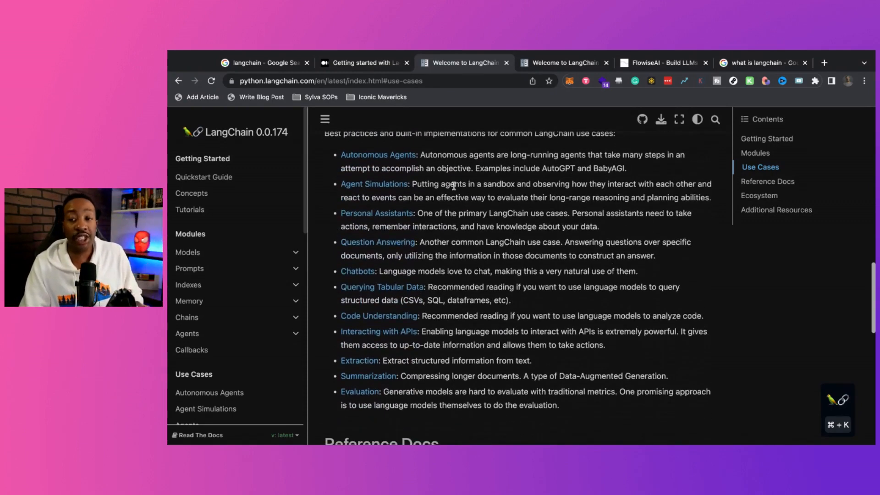
pyautogui.scroll(3)
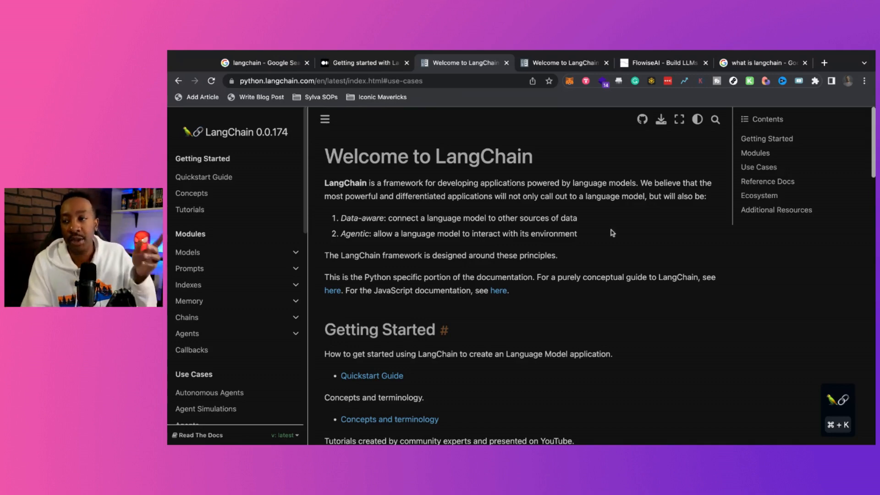
# Browse the FlowiseAI homepage through Why use Flowise, LLM Chain and QnA Retrieval Chain examples
pyautogui.click(662, 62)
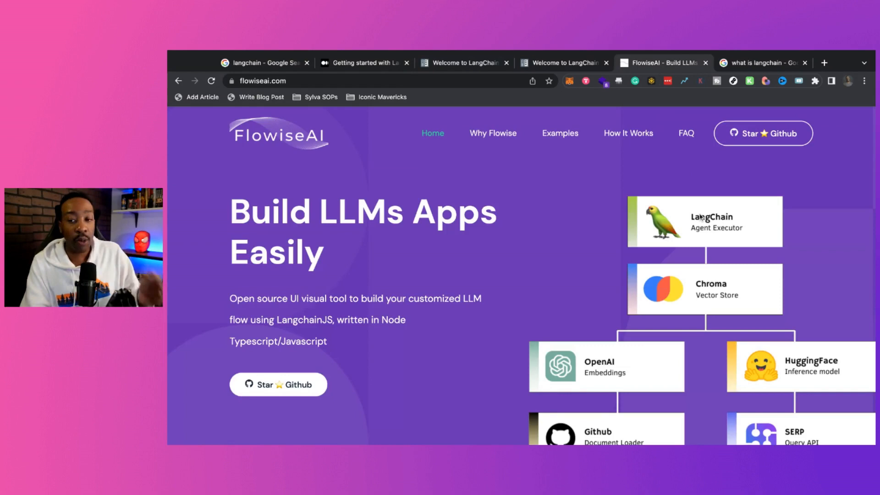
pyautogui.moveTo(508, 320)
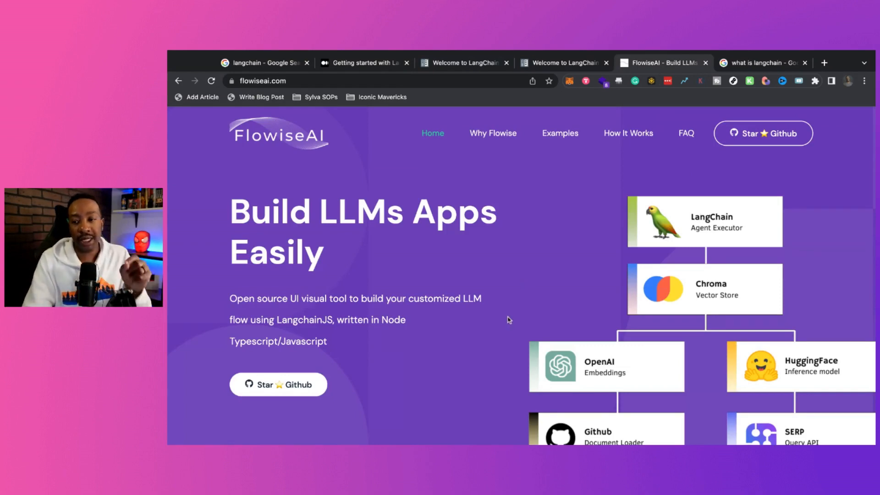
pyautogui.scroll(-3)
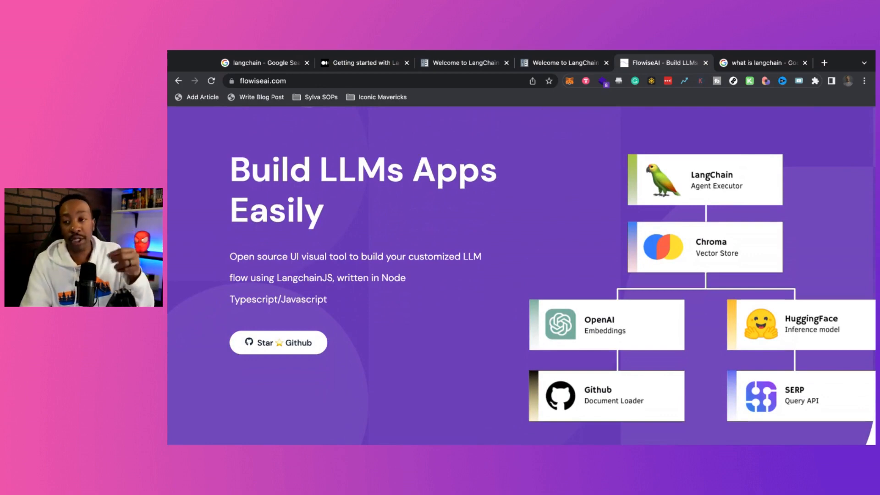
pyautogui.scroll(-3)
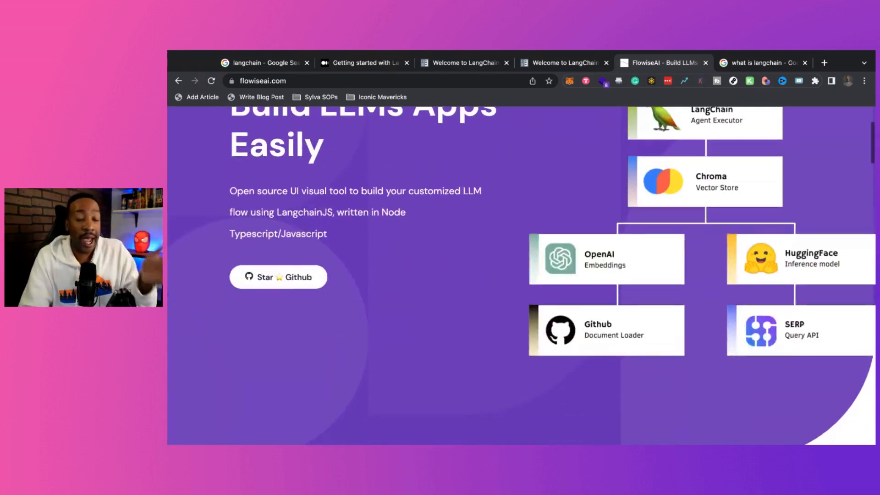
pyautogui.scroll(-3)
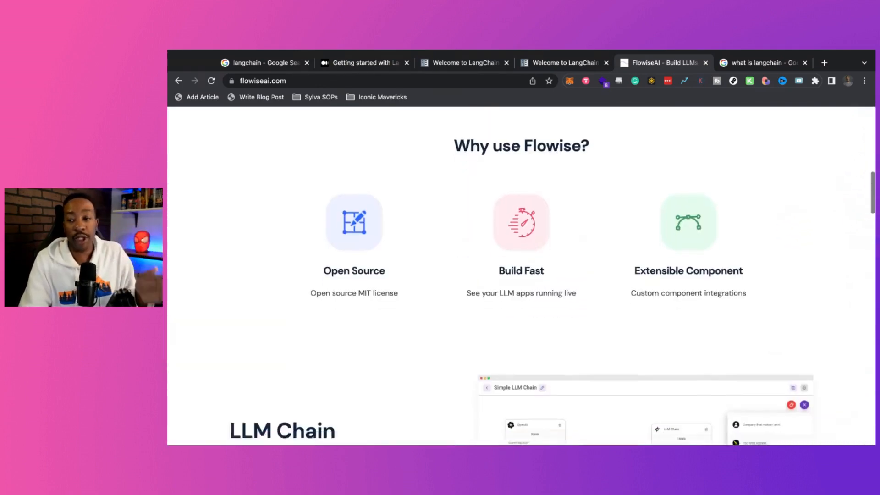
pyautogui.scroll(-3)
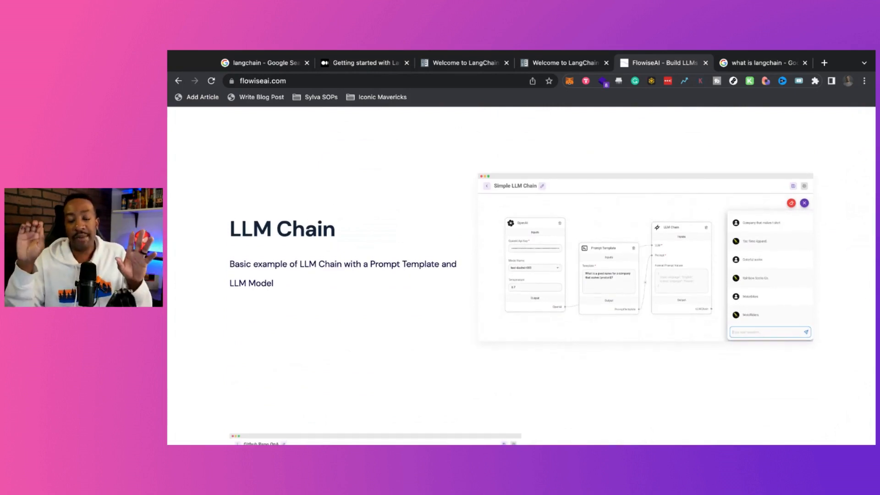
pyautogui.scroll(-3)
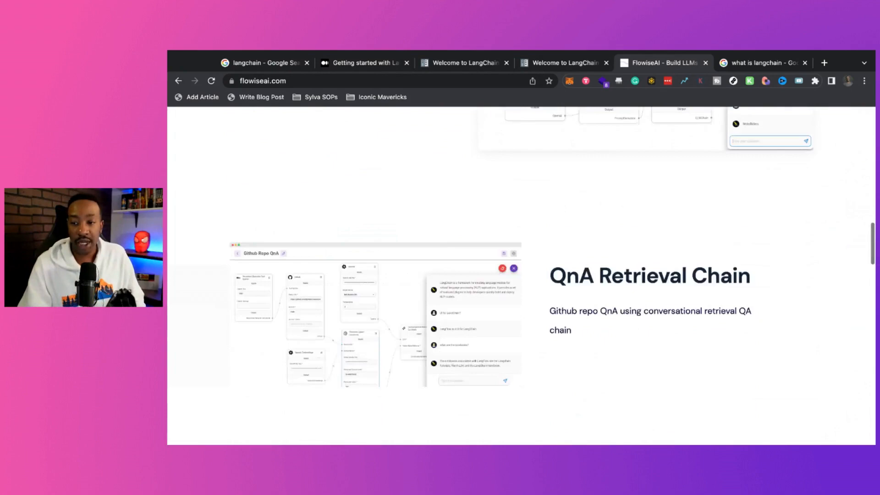
pyautogui.scroll(3)
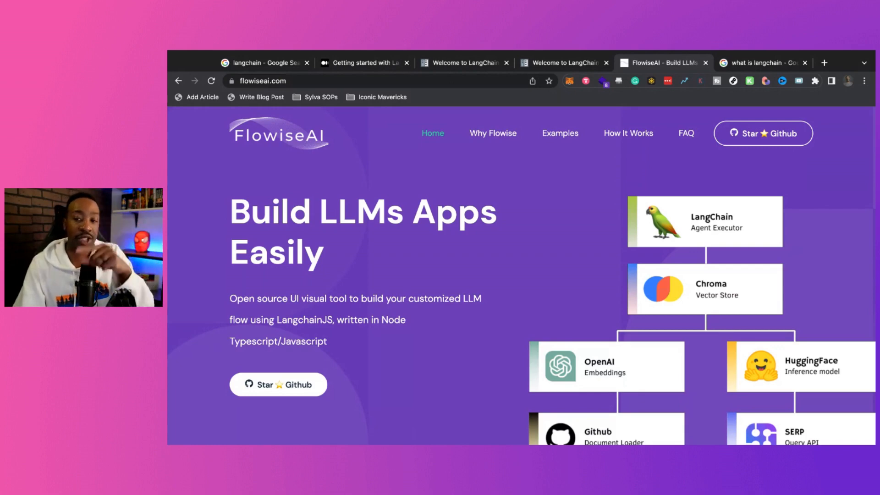
pyautogui.moveTo(502, 303)
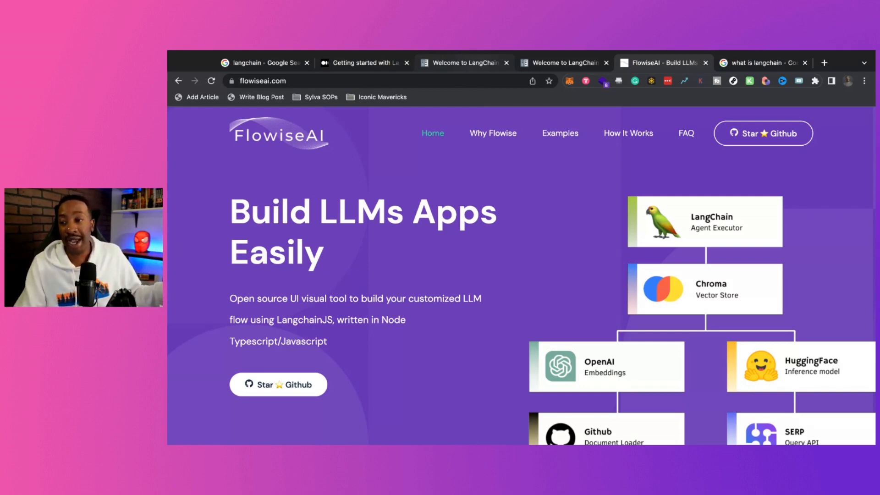
# Return to the 'Getting started with LangChain' Medium article tab
pyautogui.click(364, 63)
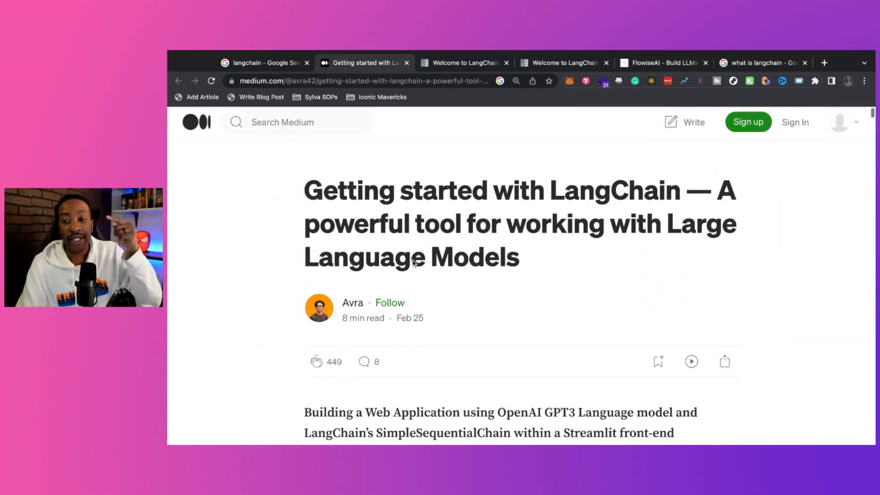